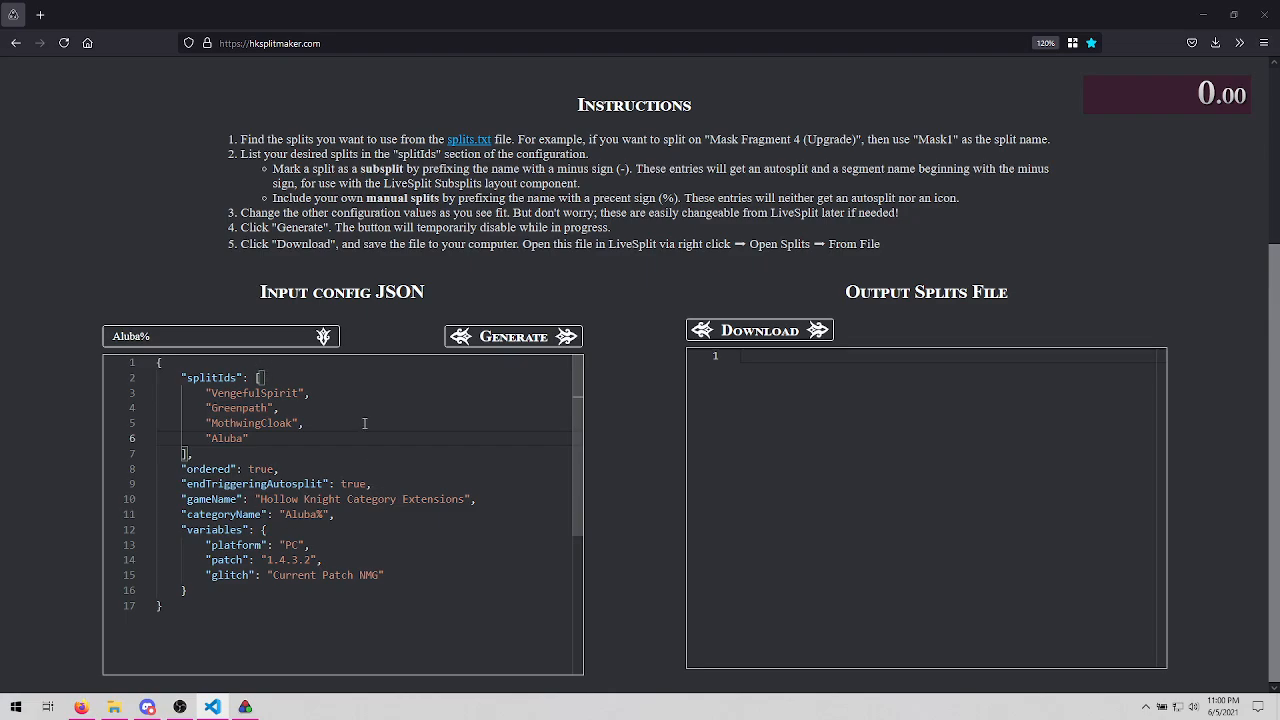
mouse_move(385, 442)
text(")
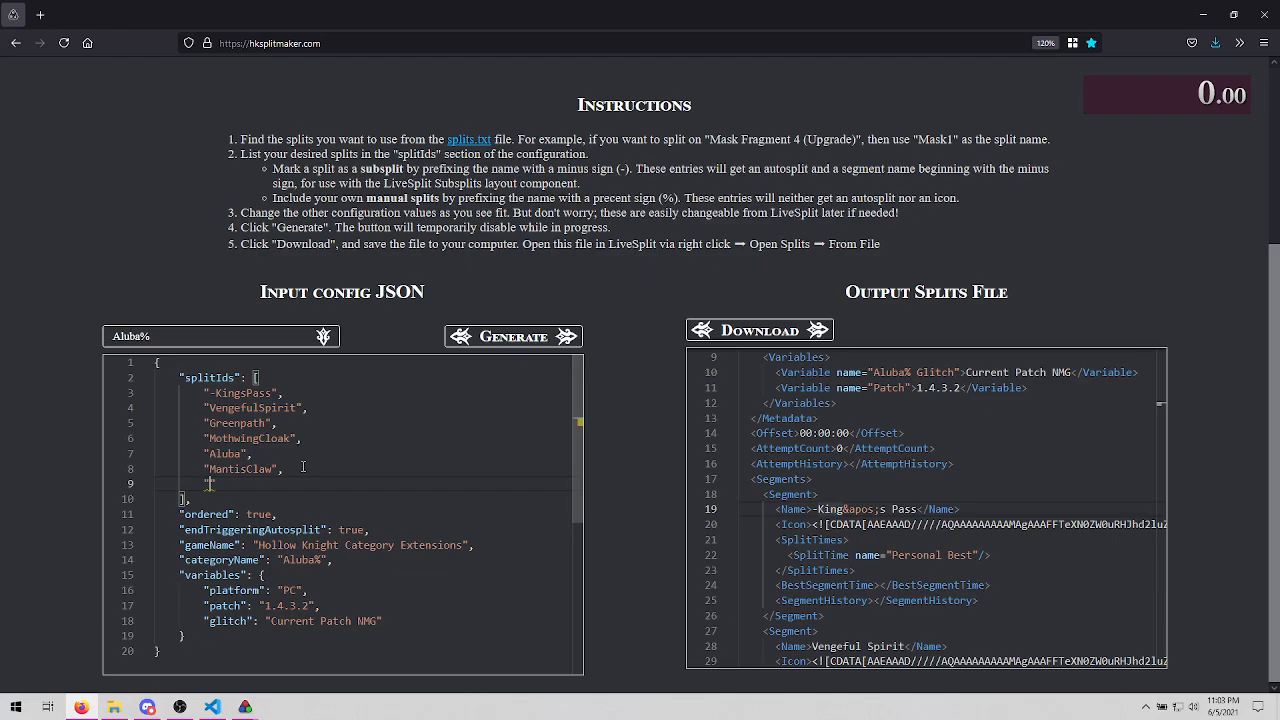
text(somethinggood)
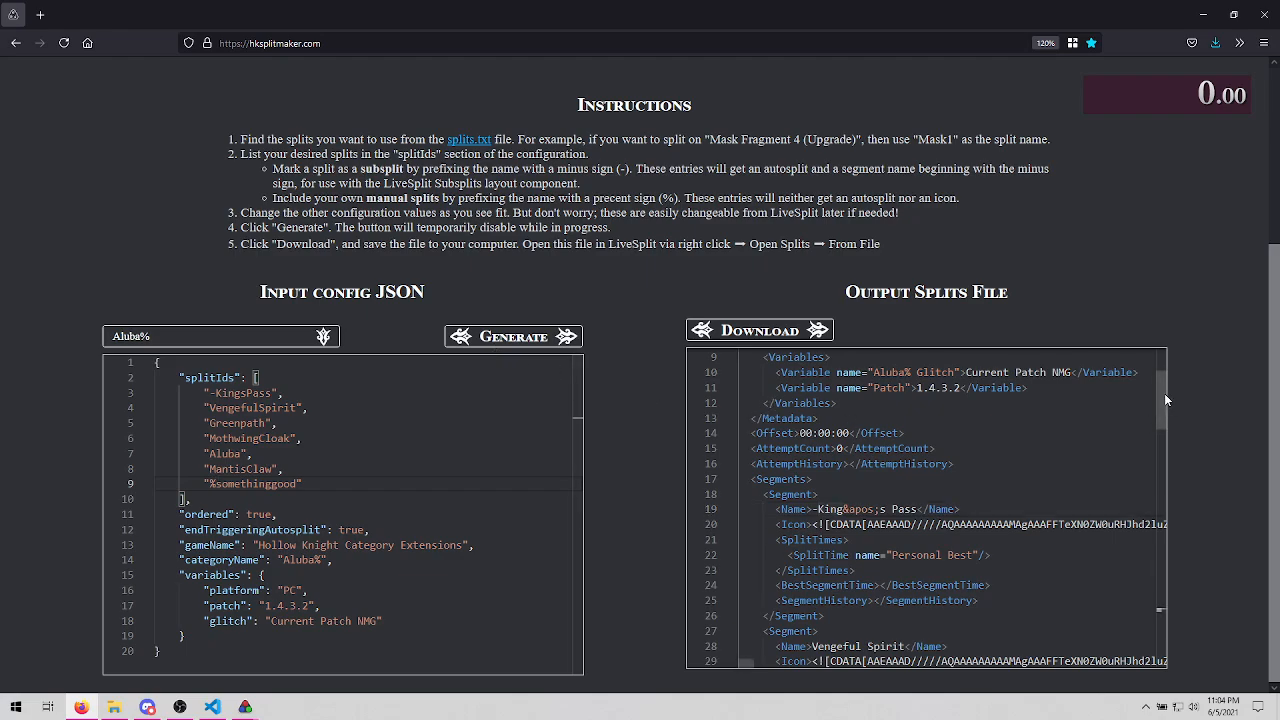
scroll(down, 3)
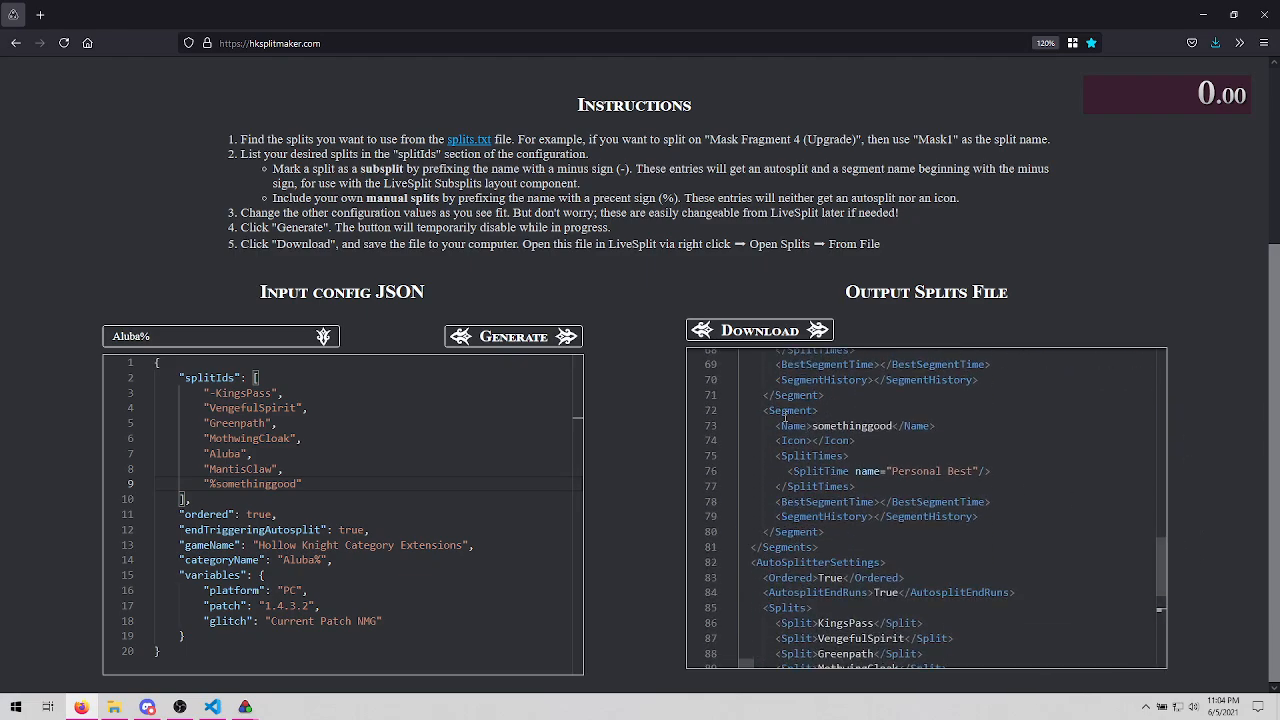
text(-)
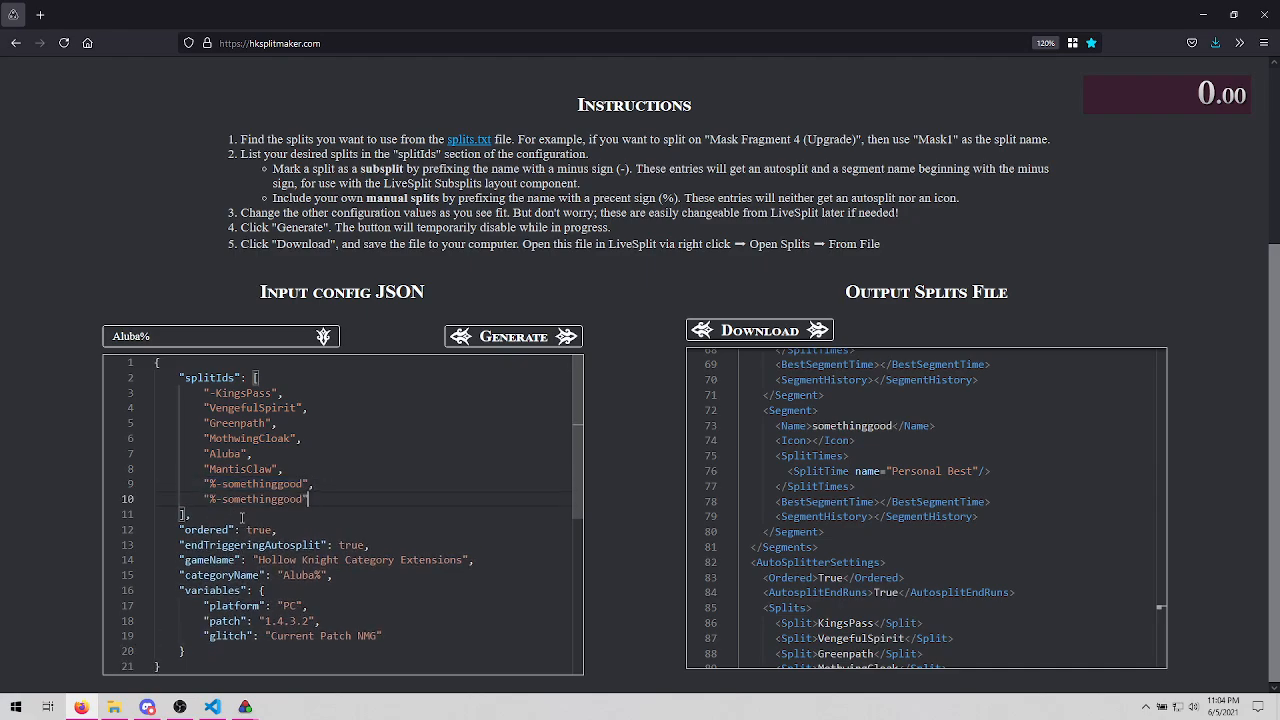
text(BlueLake")
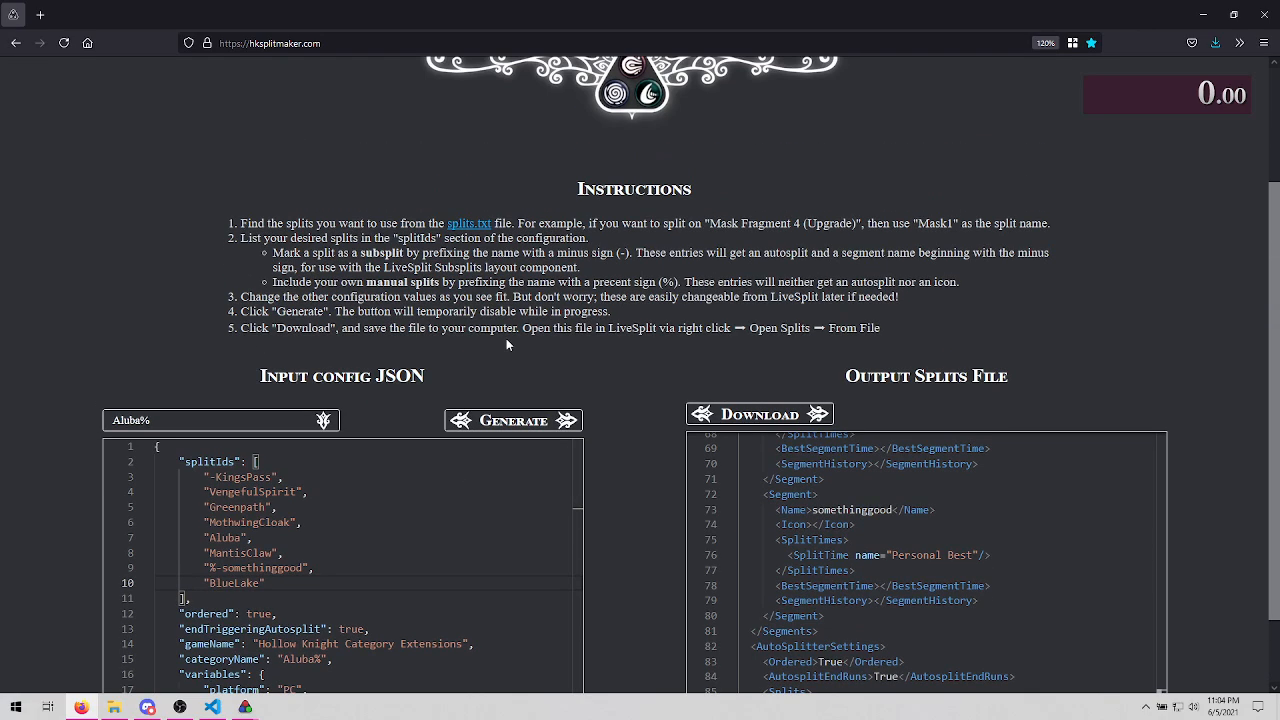
scroll(down, 3)
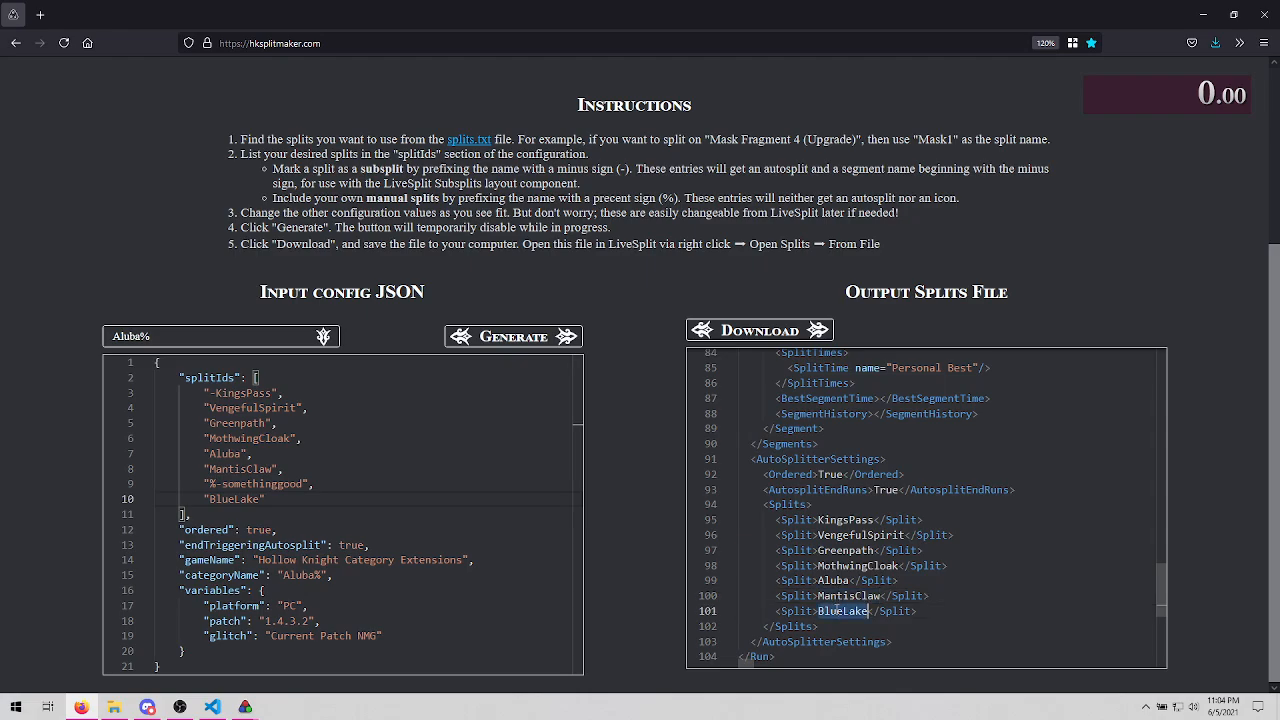